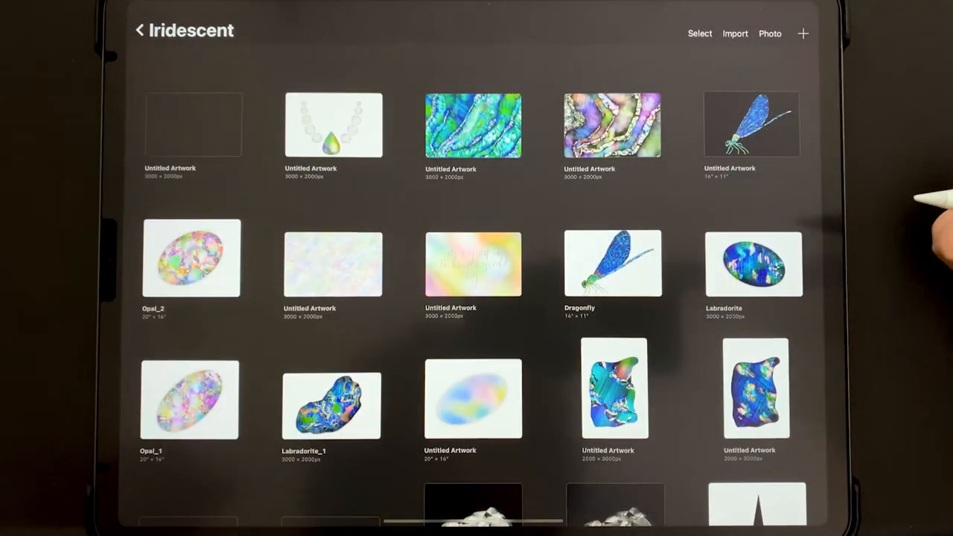
- Start from a blank Untitled Artwork and fill the canvas with dark navy
left_click(193, 125)
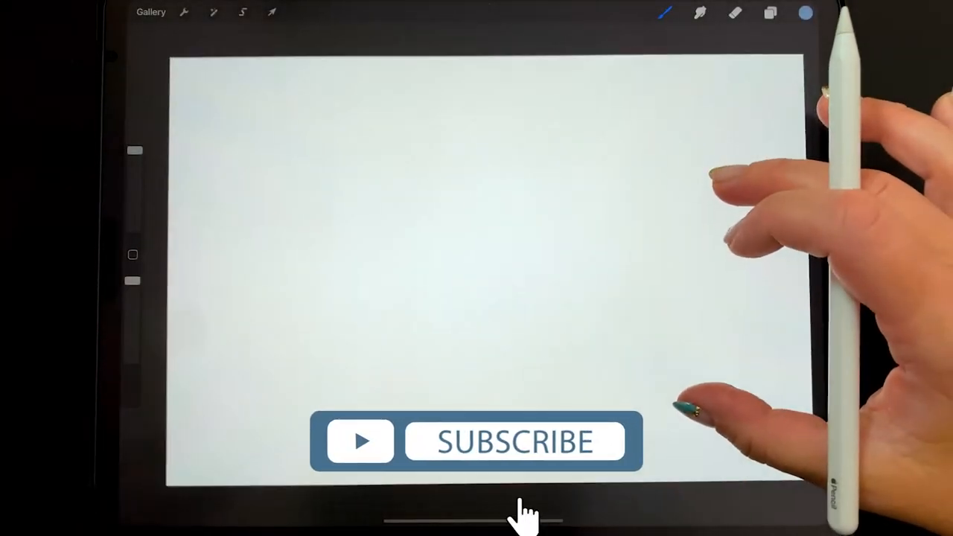
left_click(806, 12)
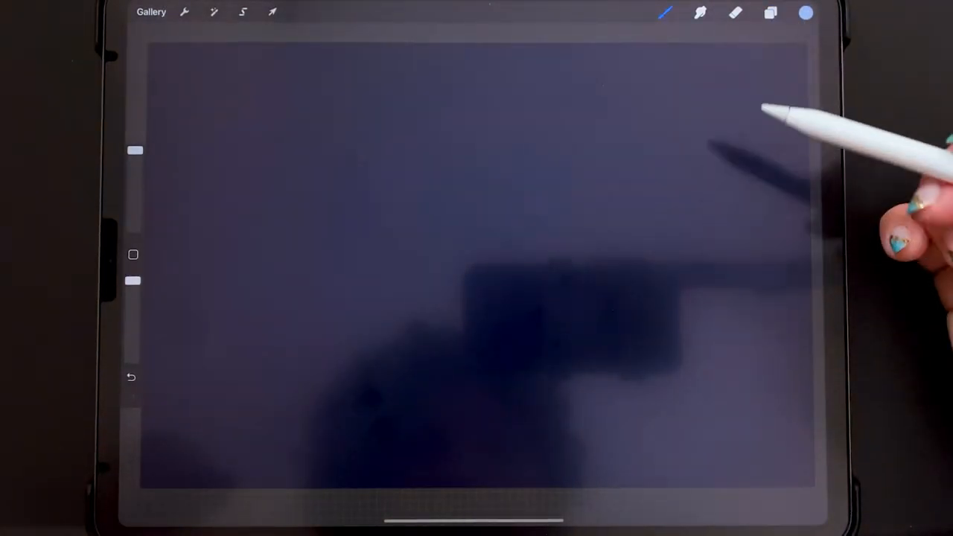
- Choose a brush from the AJ Iridescent set and pick teal from the Iridescent Intense palette
left_click(772, 12)
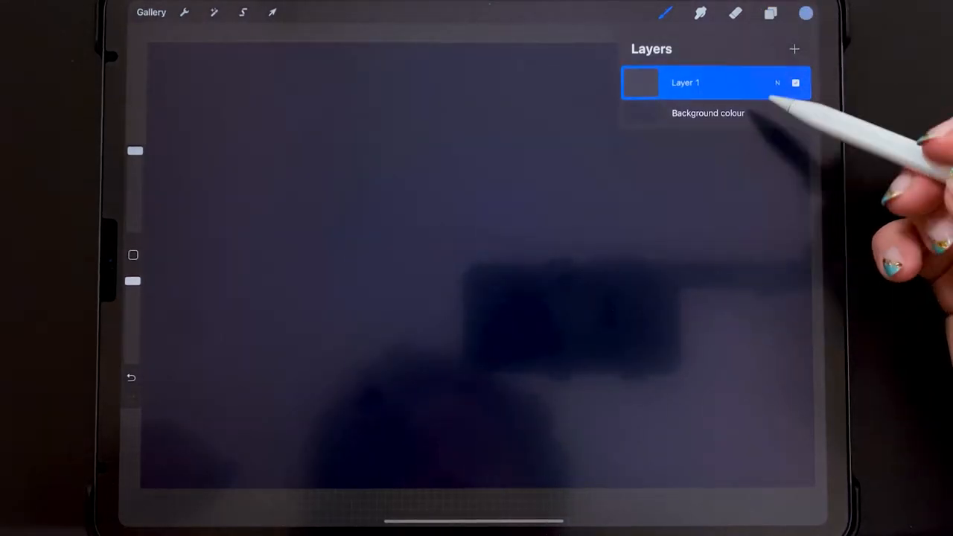
left_click(807, 12)
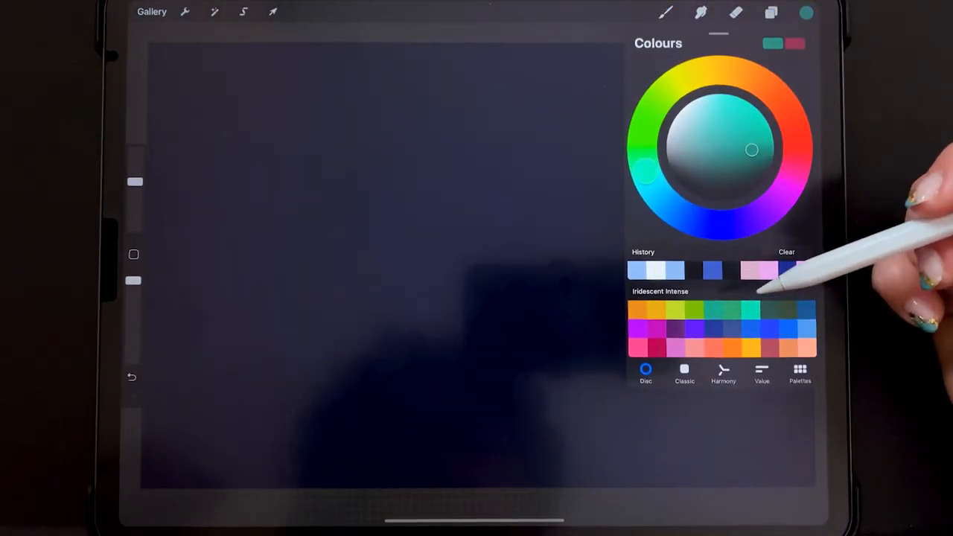
left_click(665, 12)
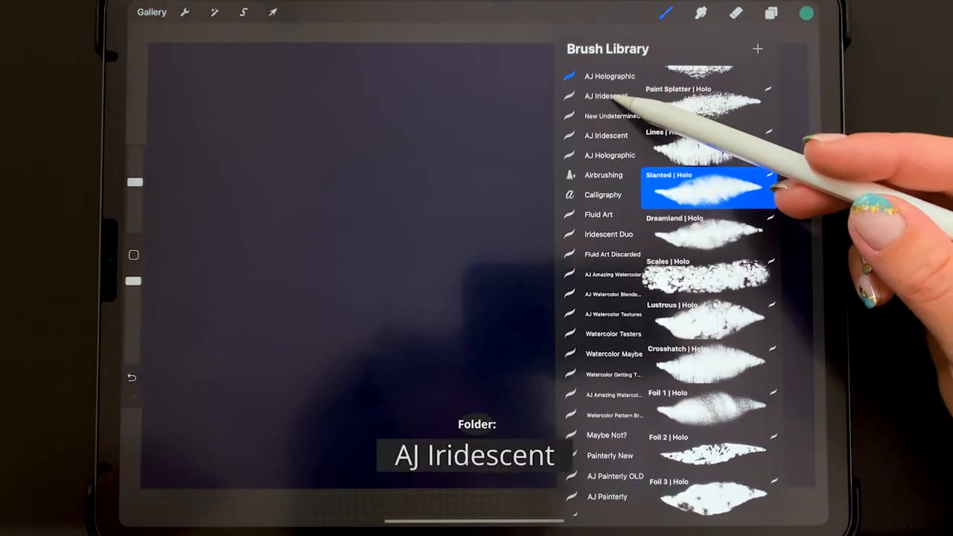
left_click(605, 95)
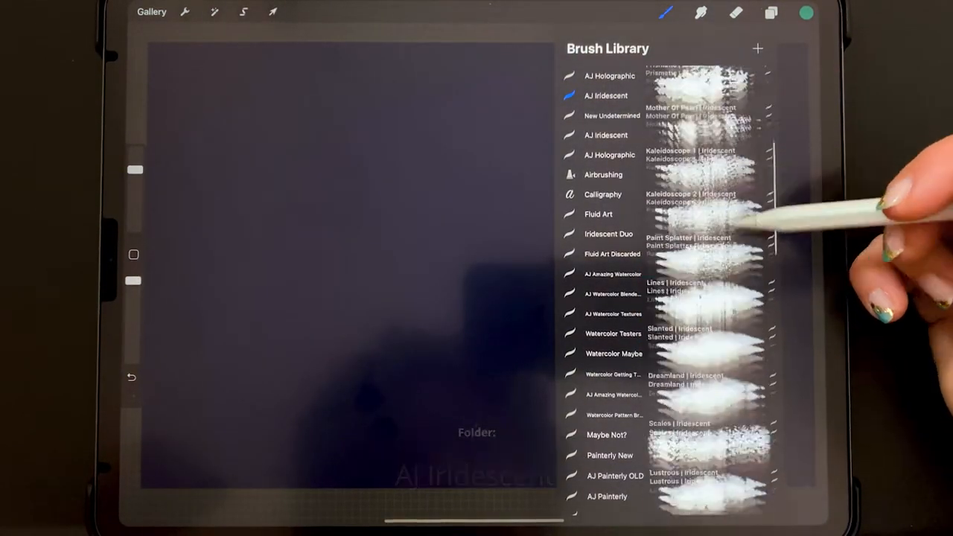
scroll("down", 3)
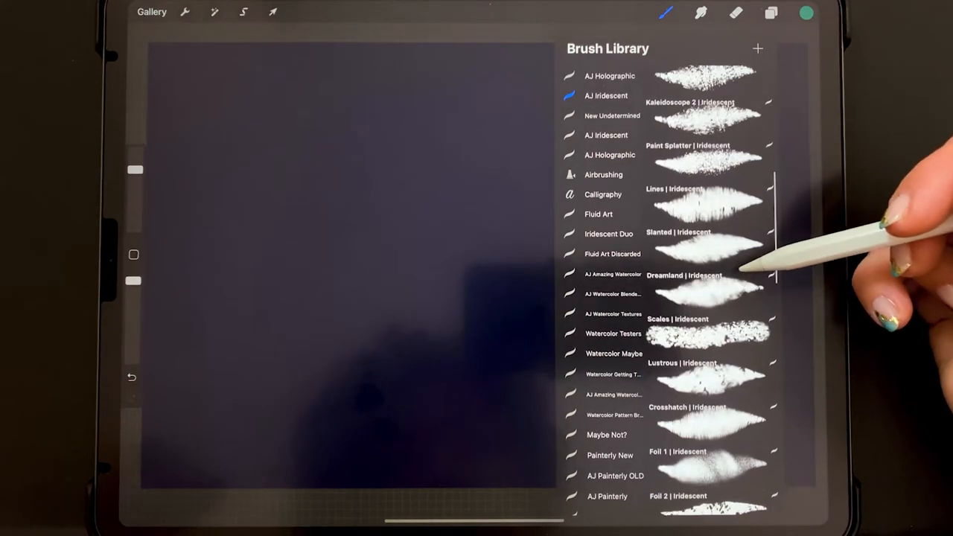
left_click(707, 241)
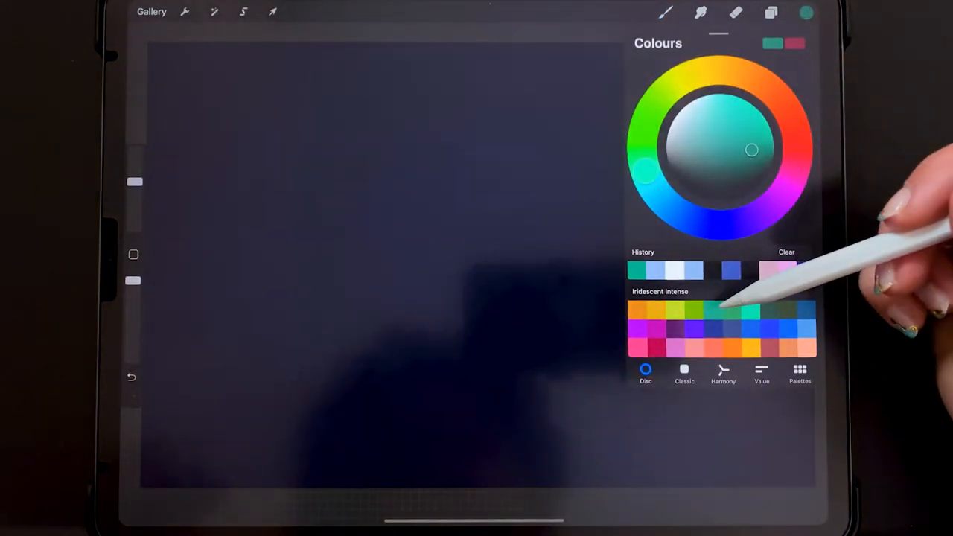
left_click(807, 12)
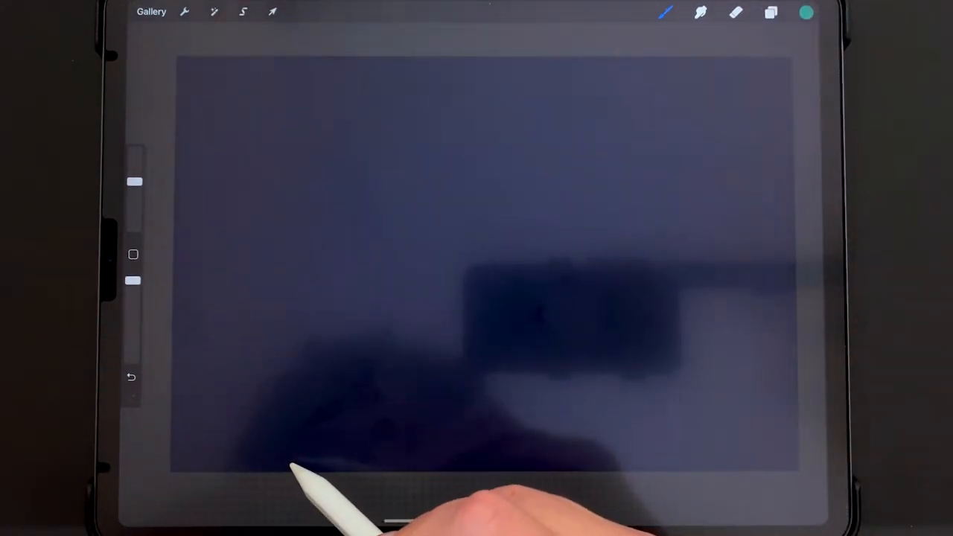
- Paint diagonal teal-green iridescent strokes and deep blue into the shell's right side
left_click_drag(295, 454, 365, 358)
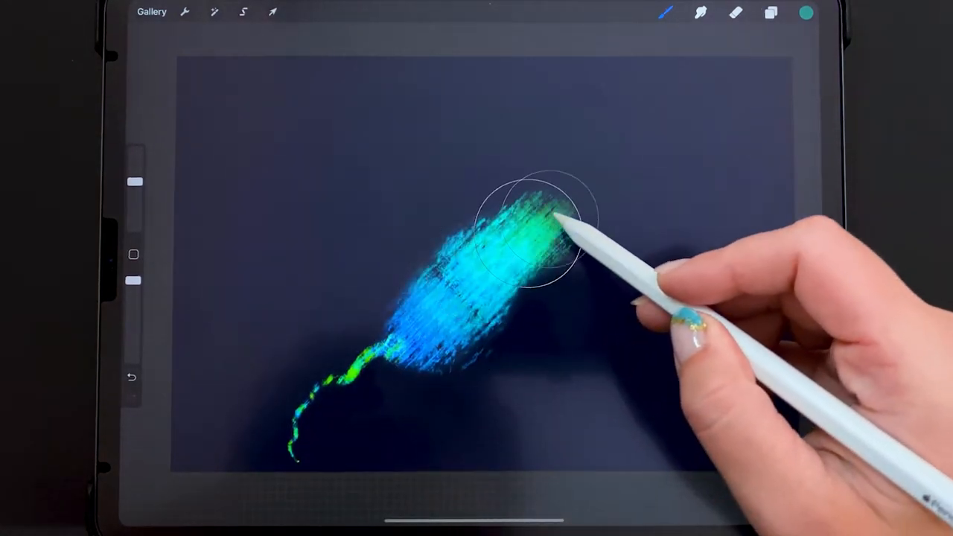
left_click_drag(551, 223, 618, 90)
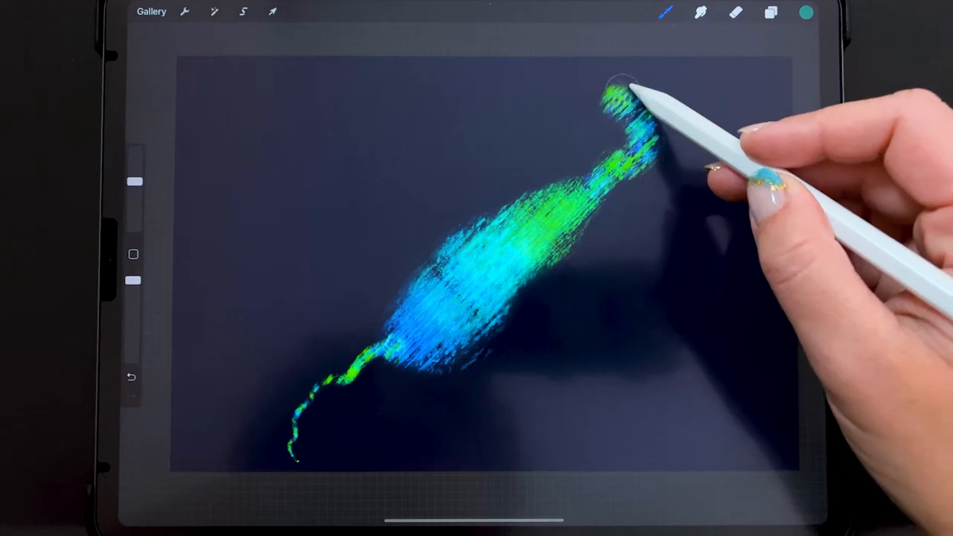
left_click_drag(626, 96, 670, 62)
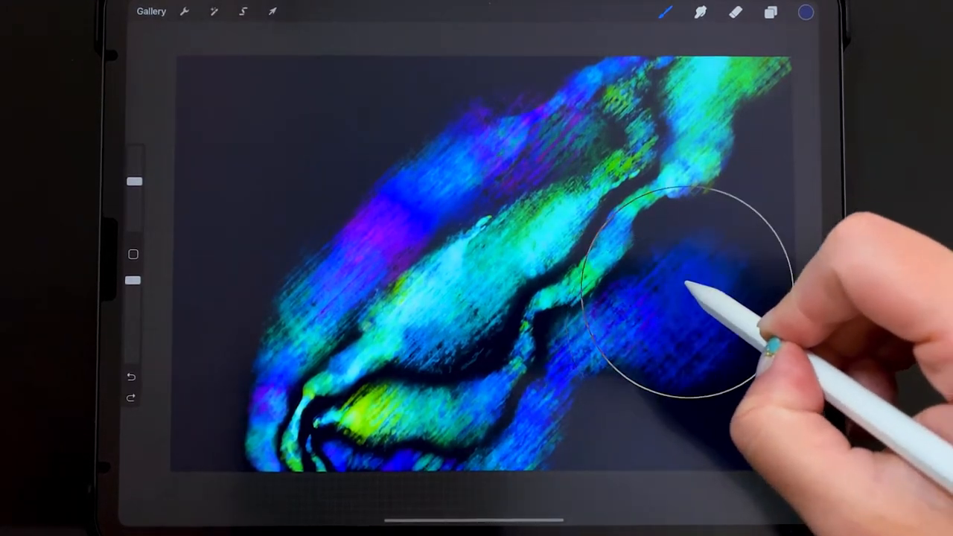
left_click_drag(685, 313, 782, 126)
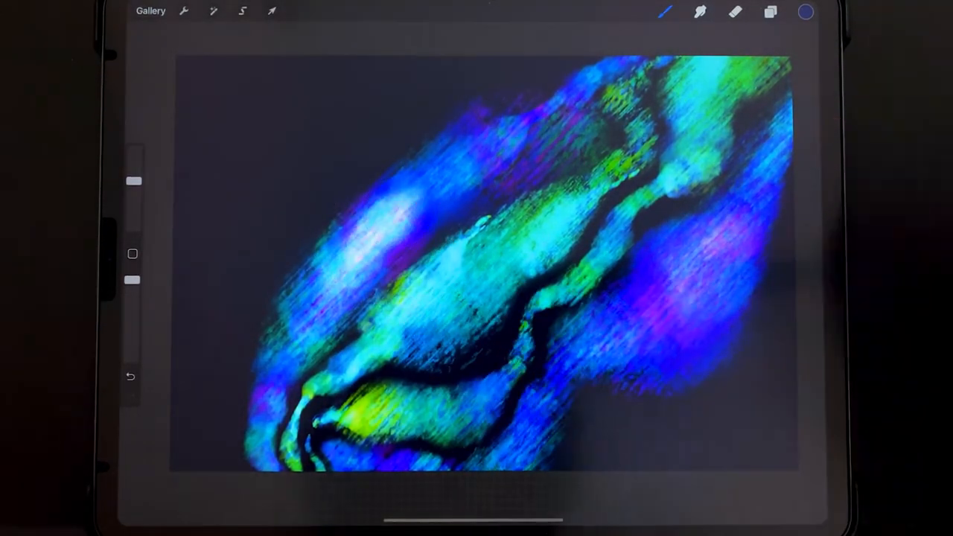
- Switch to warm orange-pink colours for the glowing outer edges
left_click(806, 11)
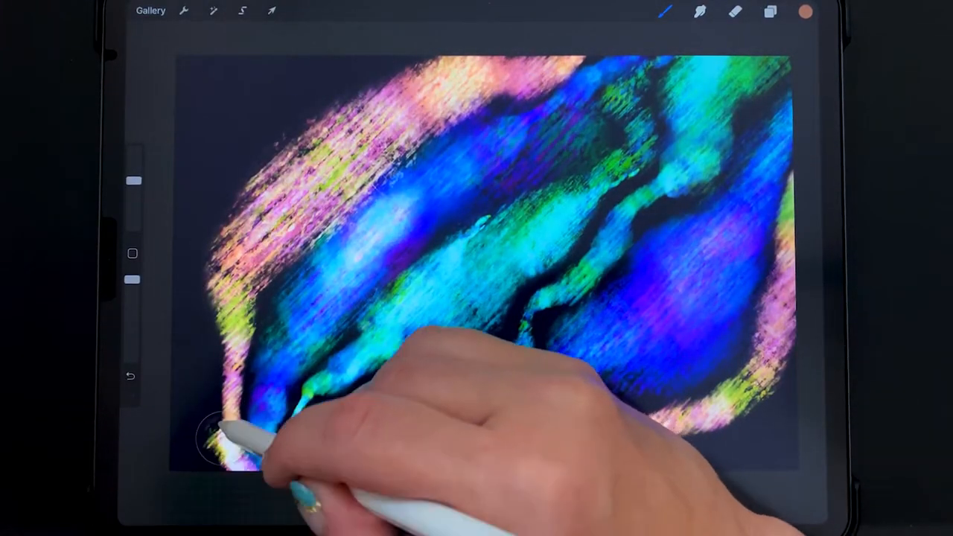
left_click(806, 12)
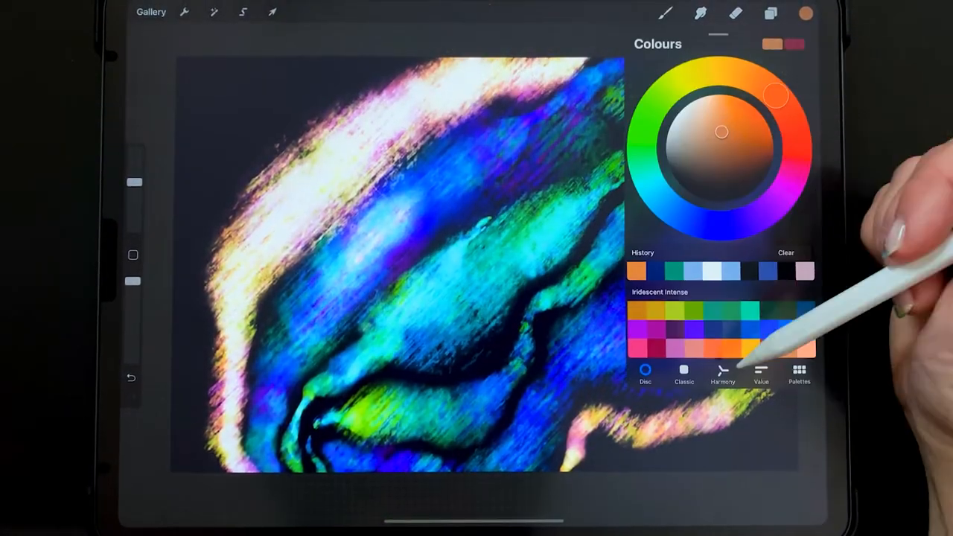
left_click(808, 12)
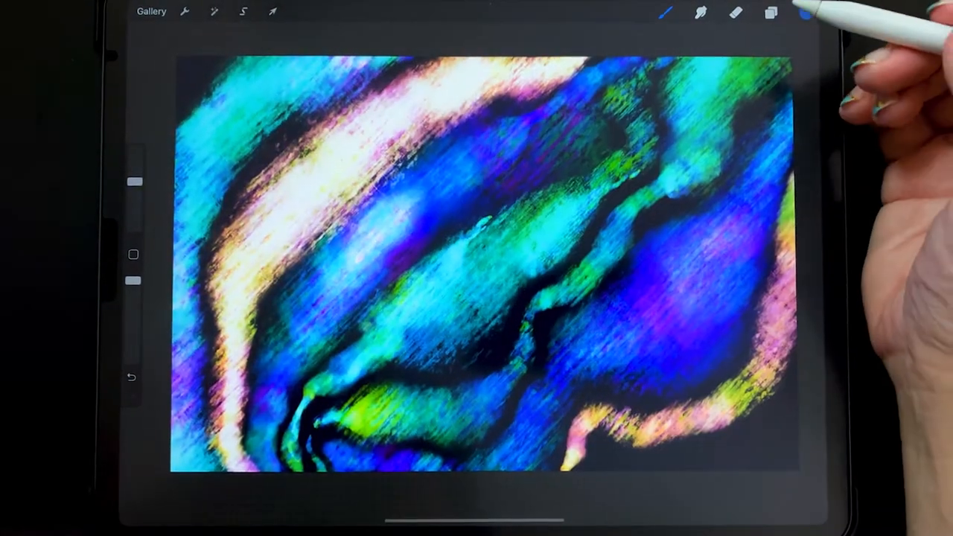
left_click(666, 12)
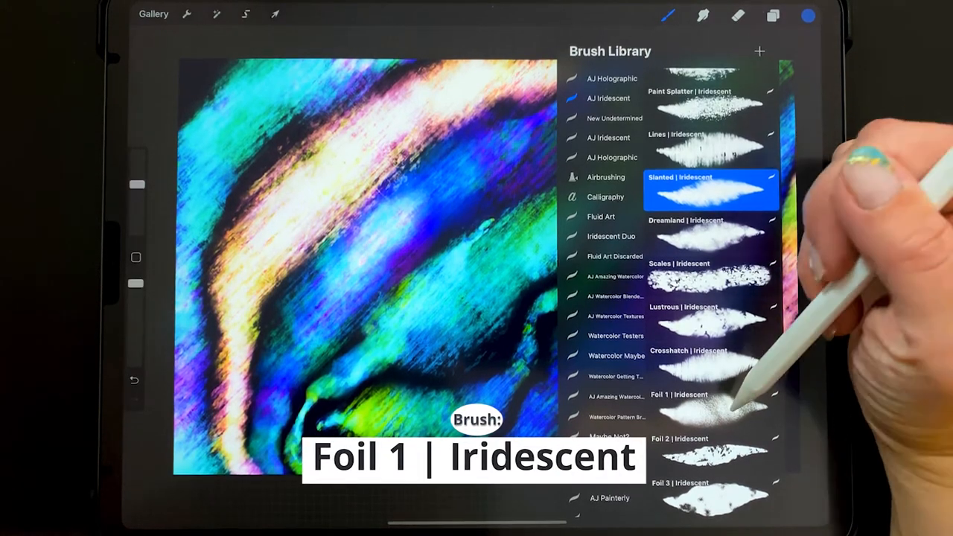
- Select the Foil 1 | Iridescent brush from the AJ Iridescent set
left_click(712, 409)
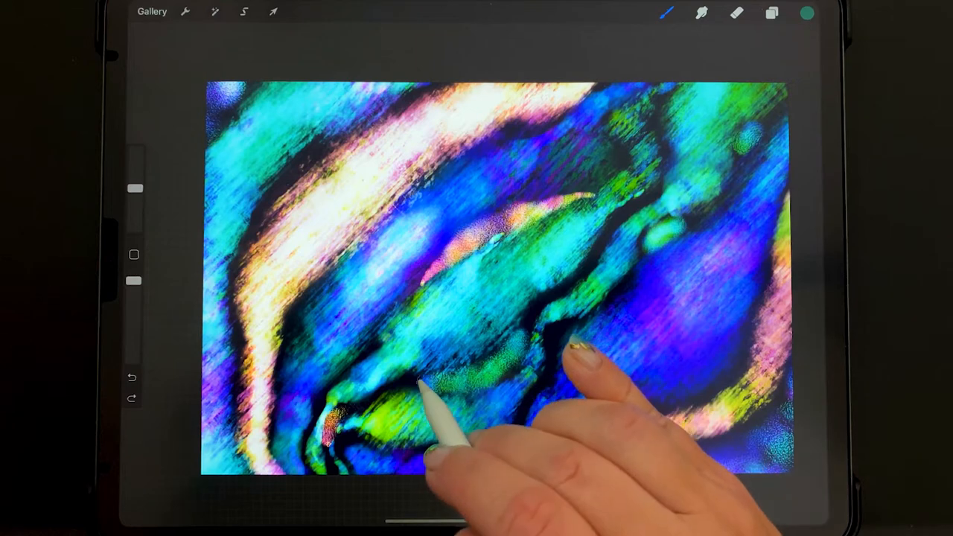
- Start Liquify from the Adjustments list to warp the shell painting
left_click(215, 14)
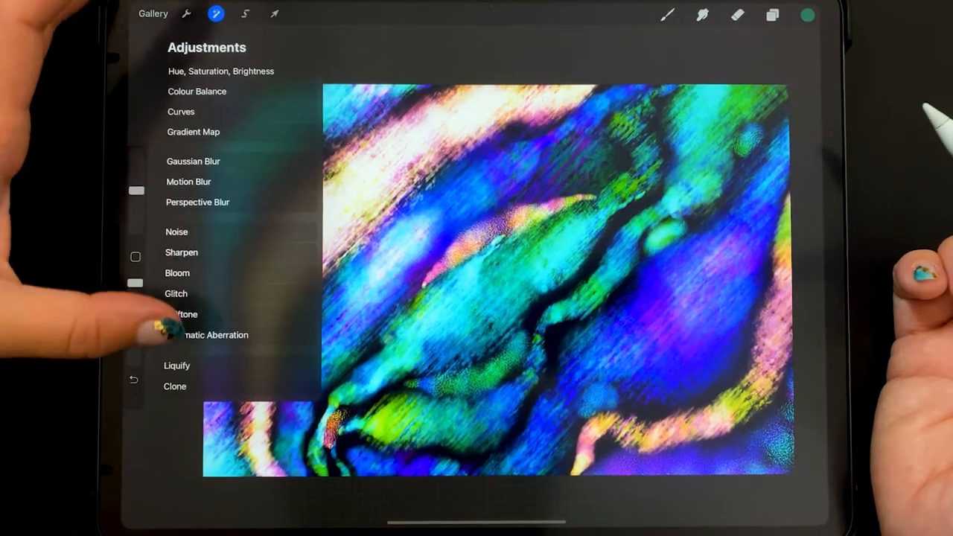
left_click(177, 367)
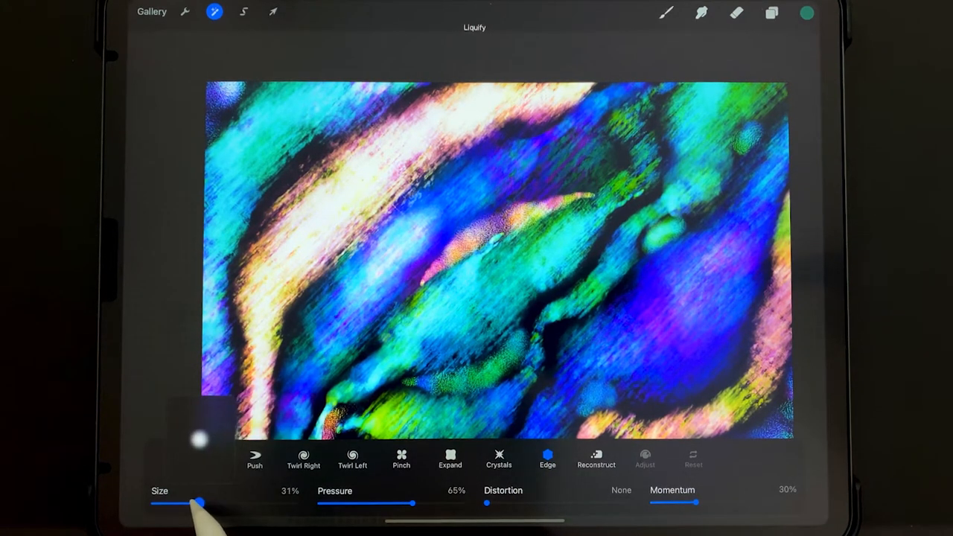
- Lower the Liquify size to about 20% and ripple the pink band's lower-right edge
left_click_drag(201, 503, 196, 504)
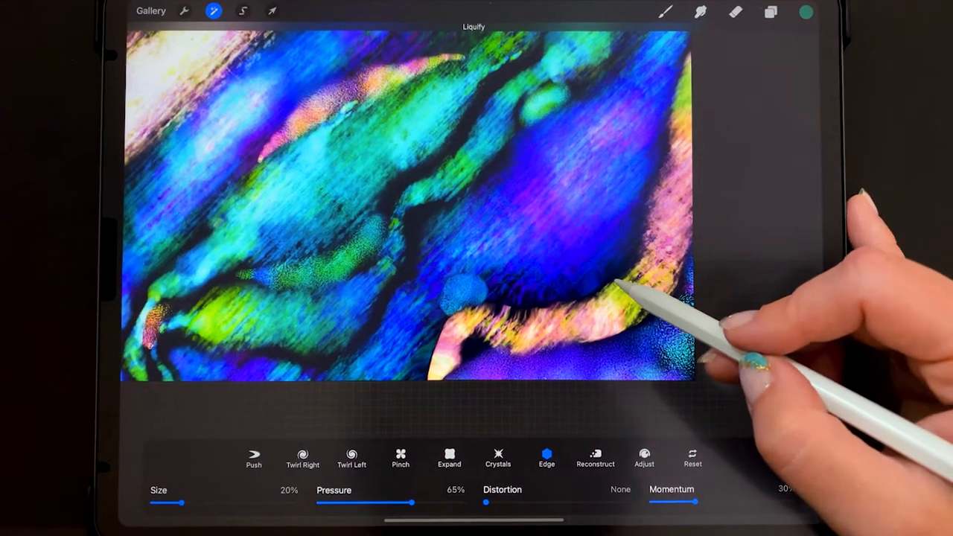
left_click_drag(633, 305, 670, 224)
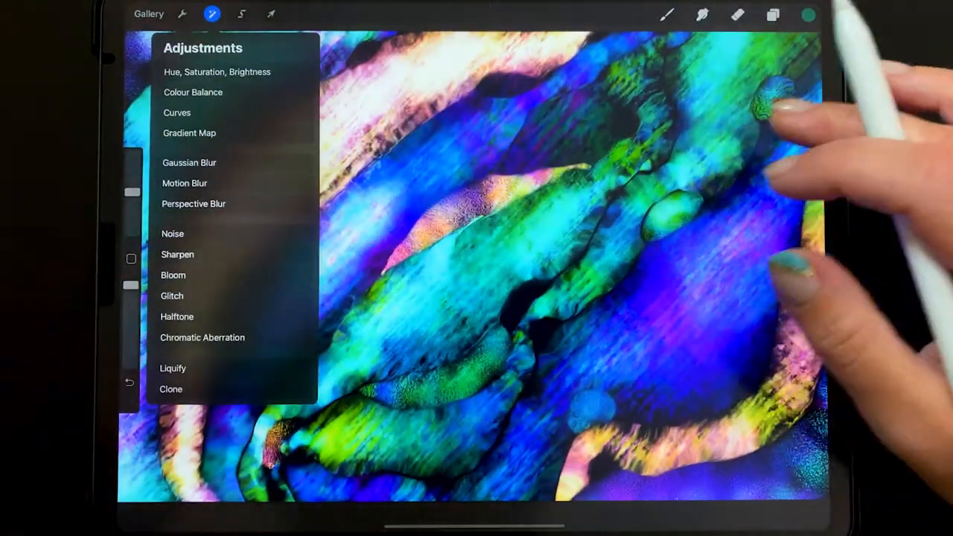
- Select Layer 2 and undo its stray paint stroke, keeping the rippled shell
left_click(773, 14)
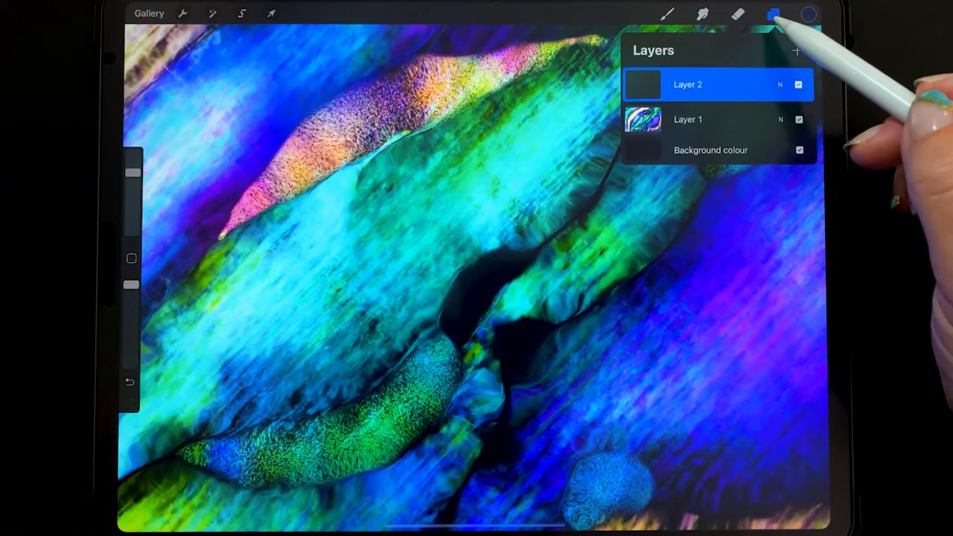
left_click(668, 13)
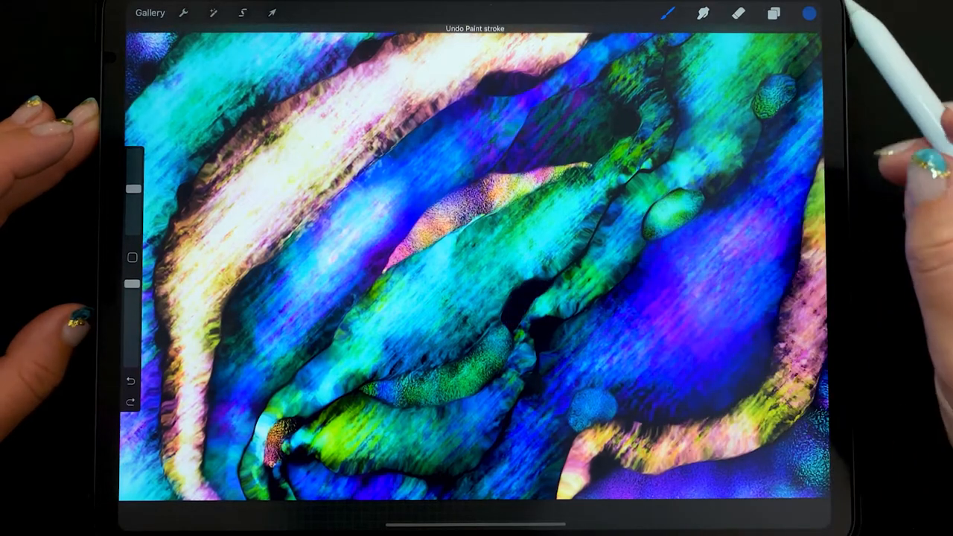
left_click(811, 14)
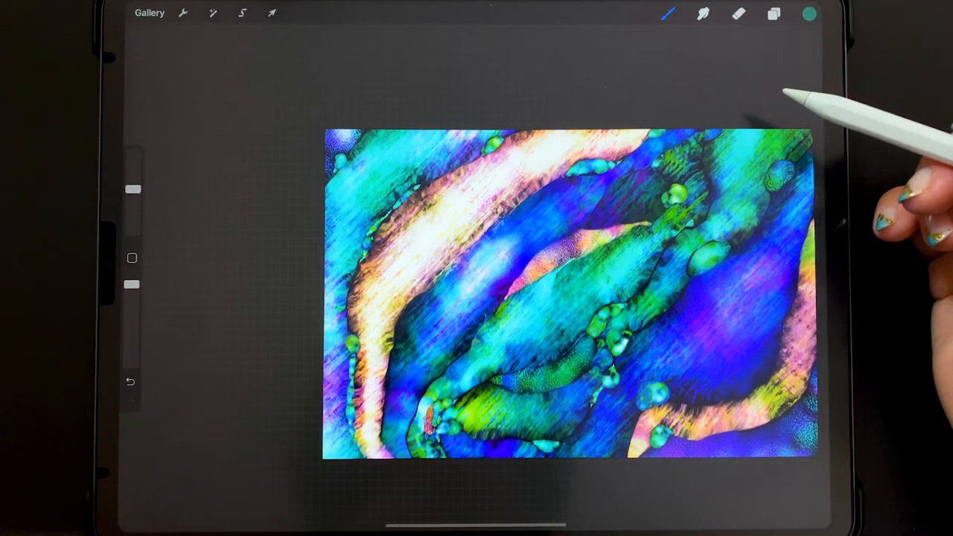
left_click(773, 14)
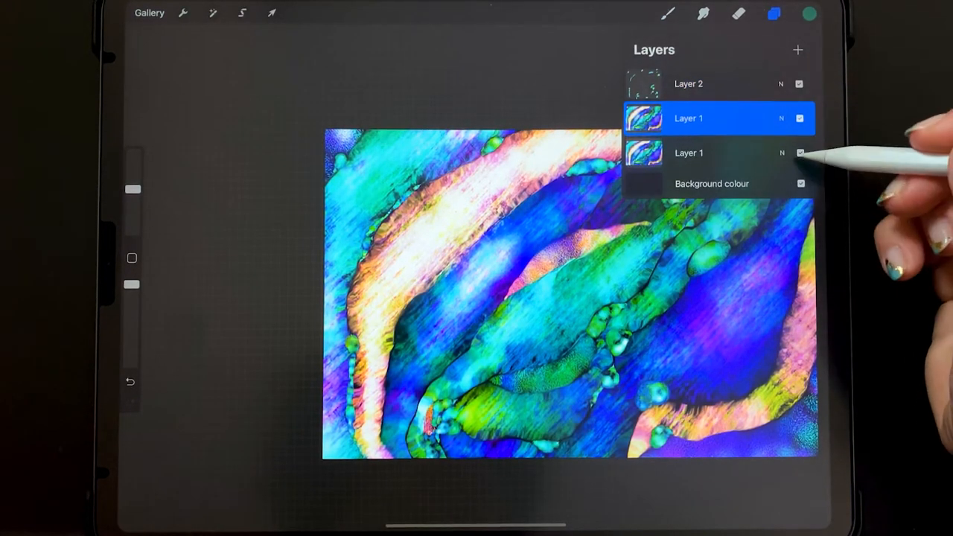
- Hide the lower copy of the shell layer and bring up the Adjustments list
left_click(688, 84)
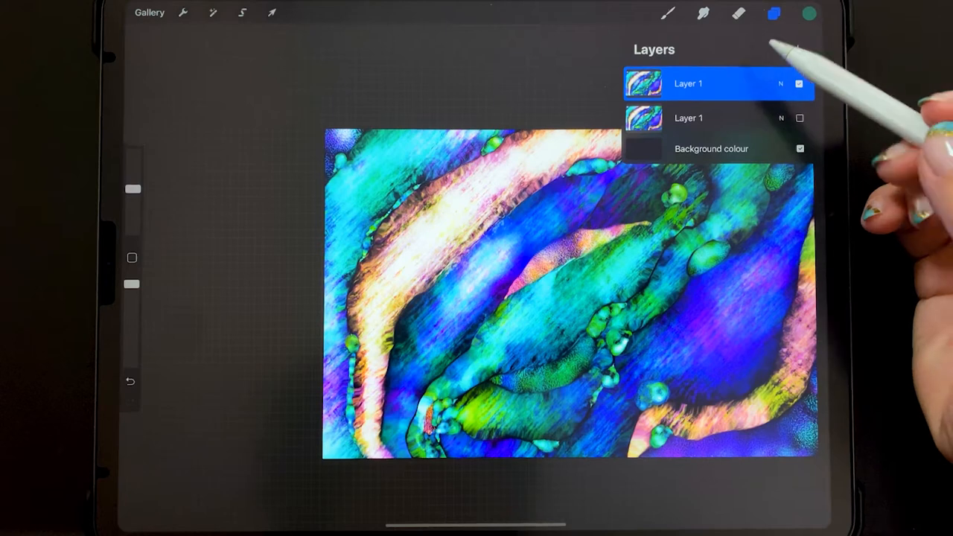
left_click(213, 12)
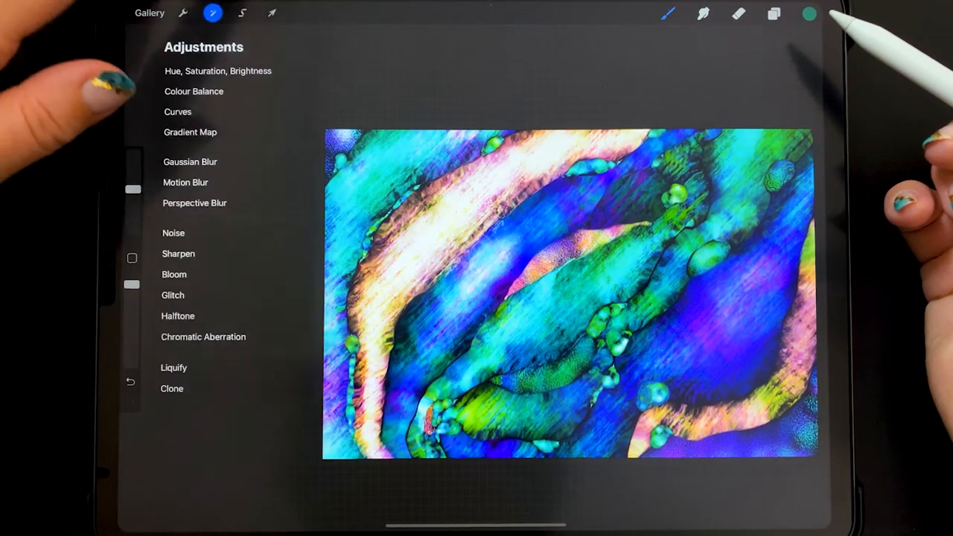
- Start Liquify in Push mode with size 16% and momentum 55%
left_click(173, 366)
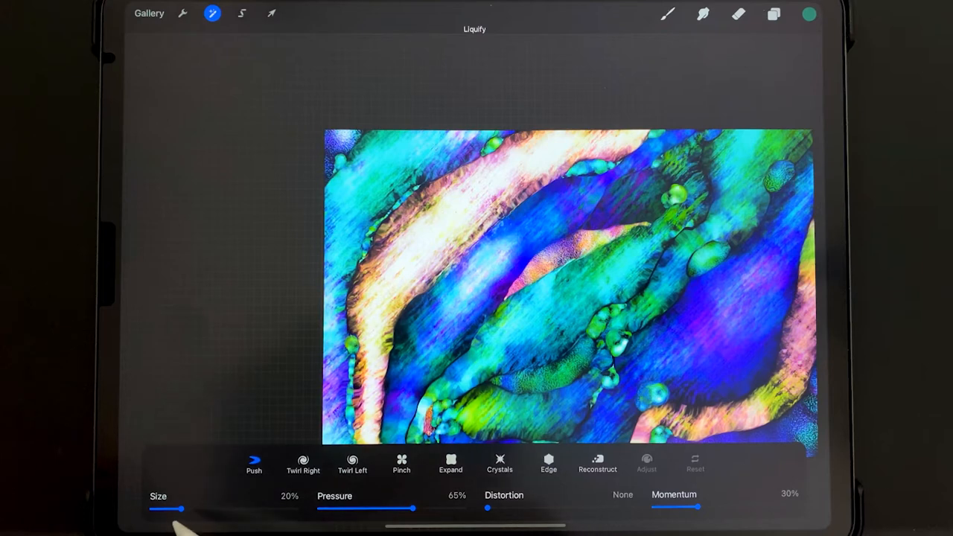
left_click_drag(178, 510, 176, 509)
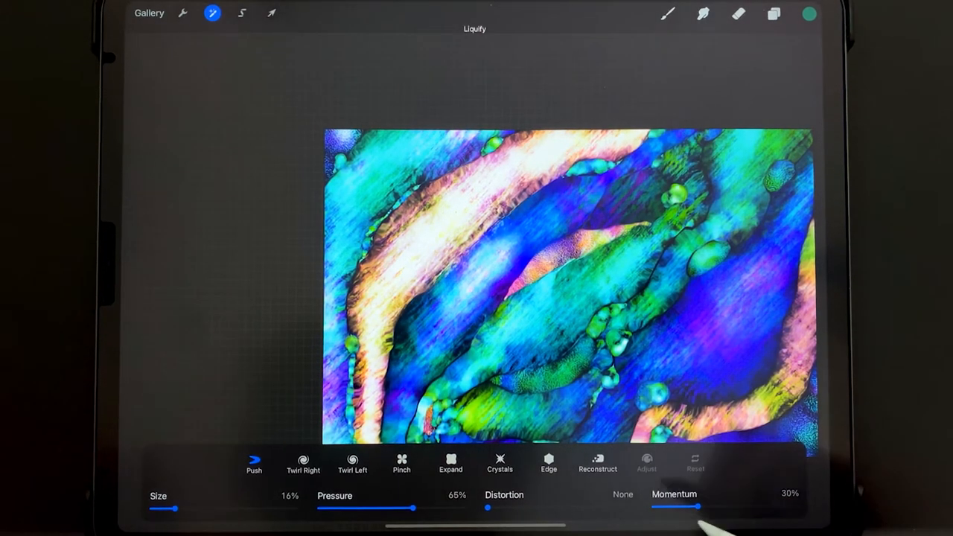
left_click_drag(699, 507, 736, 506)
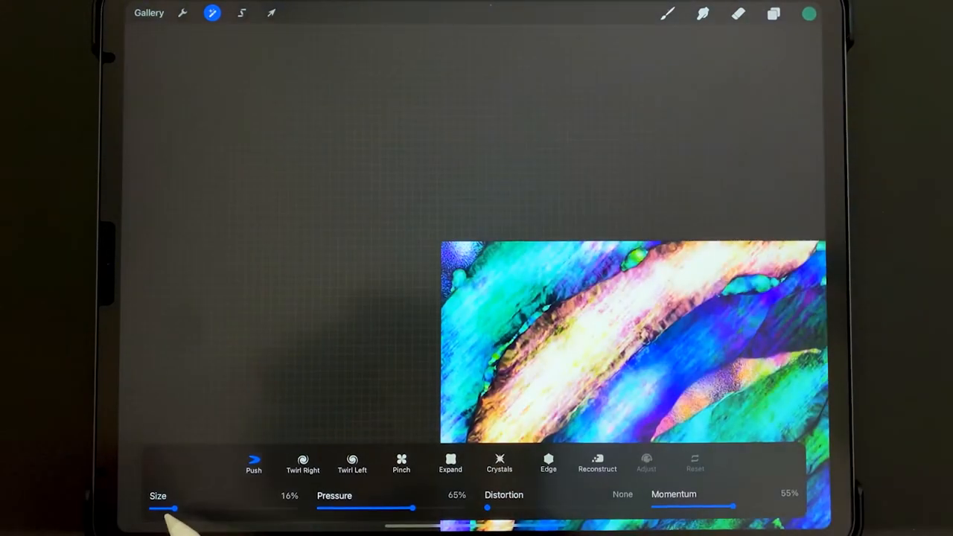
left_click_drag(172, 509, 188, 510)
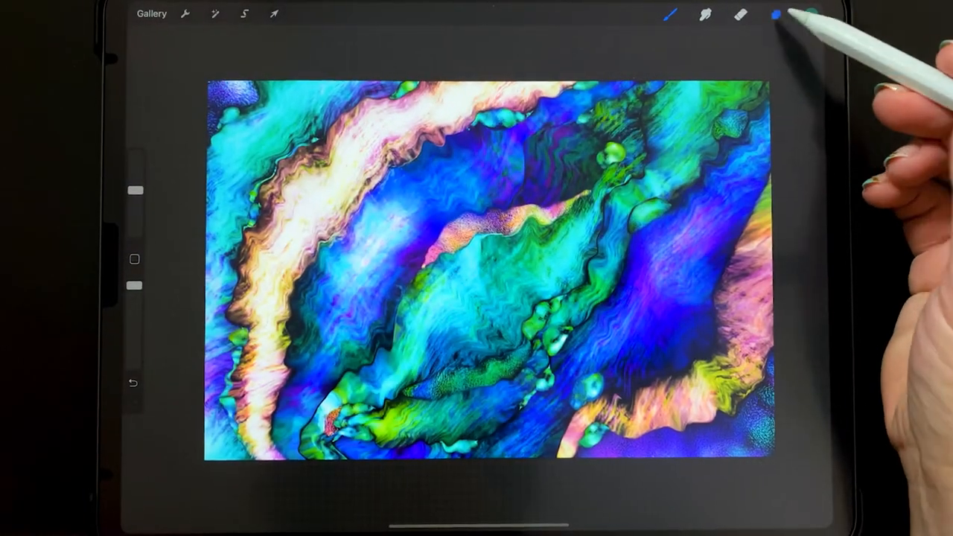
- Add an empty Layer 3 on top and browse the Iridescent brush set
left_click(776, 15)
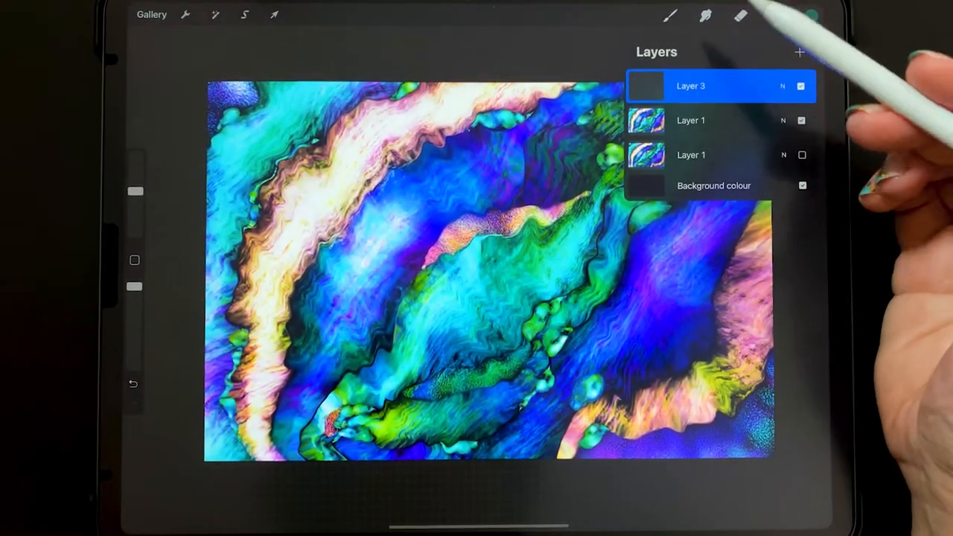
left_click(670, 15)
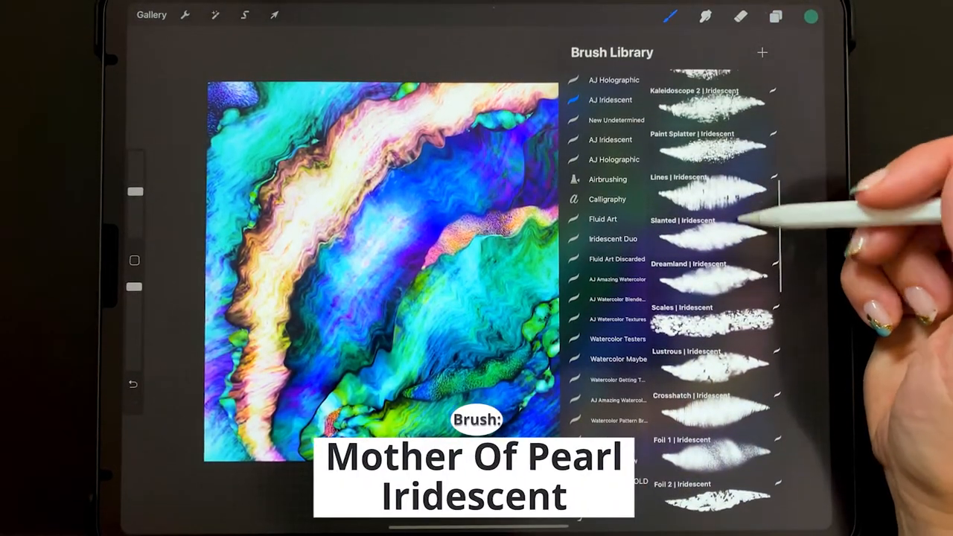
left_click(715, 295)
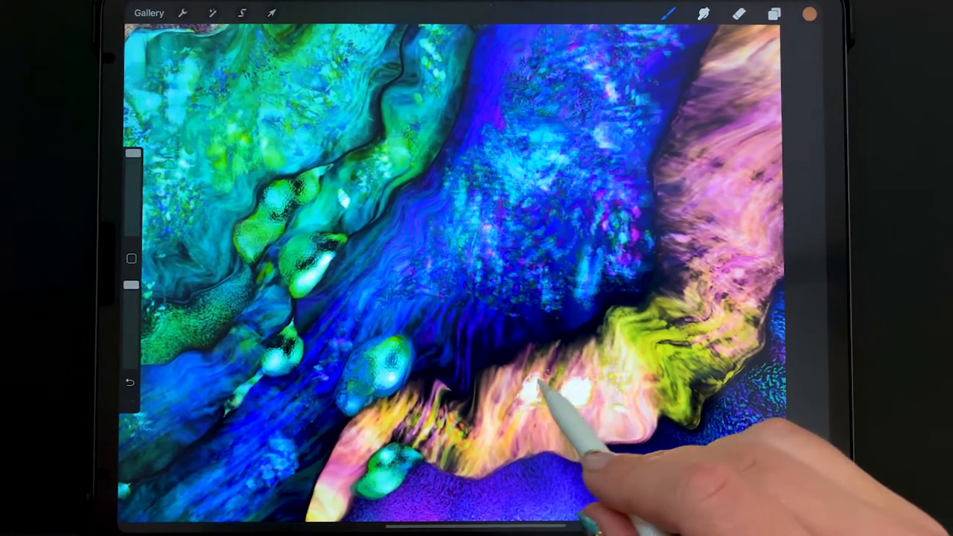
- Swirl the lower pink-yellow area and paint more bands with swatches from the Iridescent Intense palette
left_click_drag(544, 388, 633, 425)
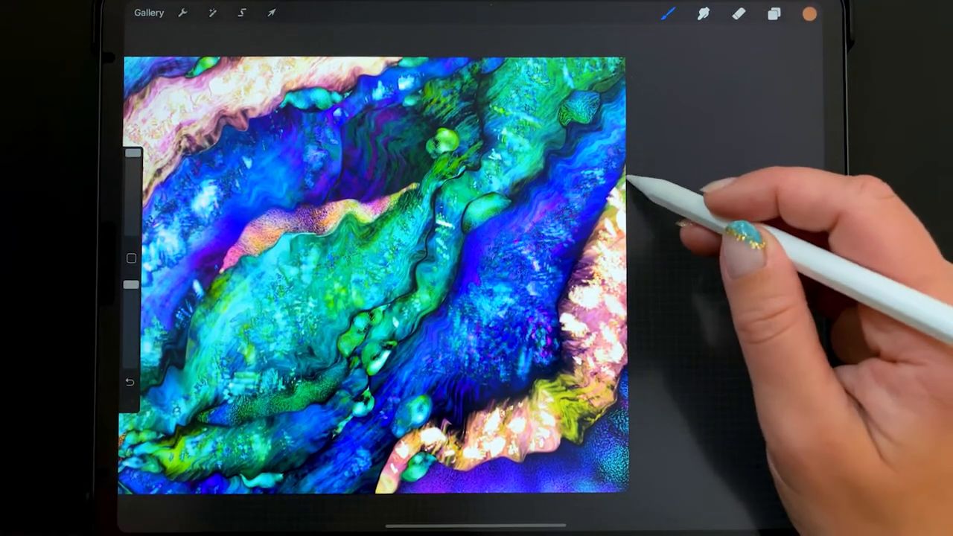
left_click(810, 13)
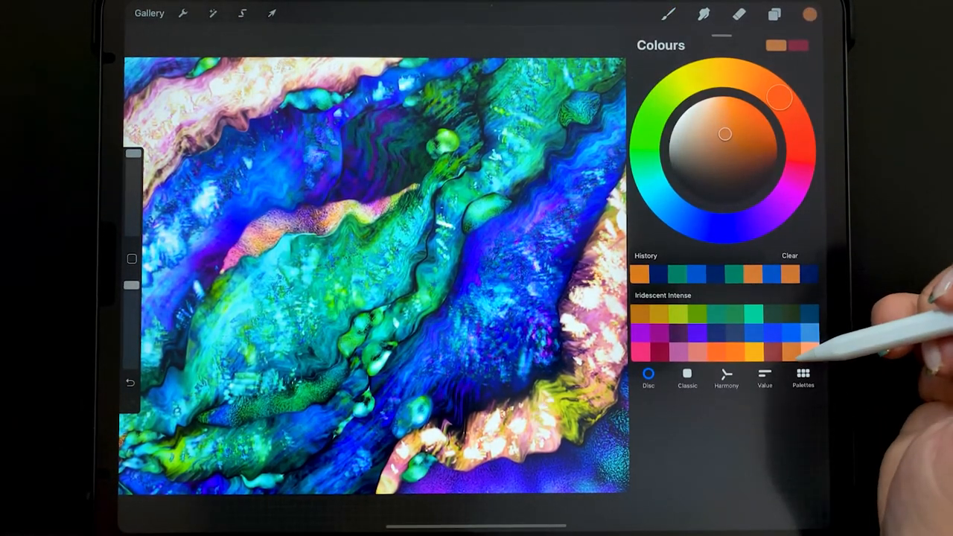
left_click(669, 14)
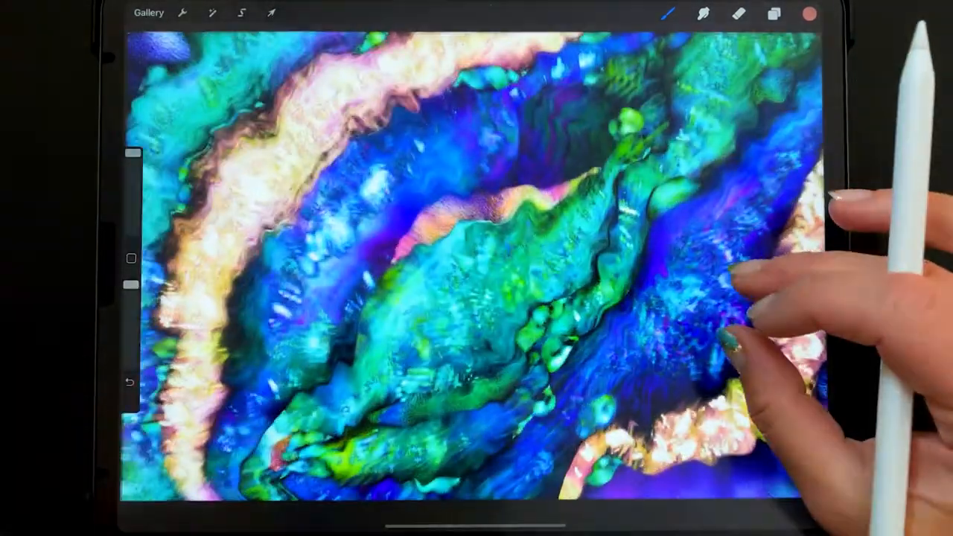
left_click(810, 14)
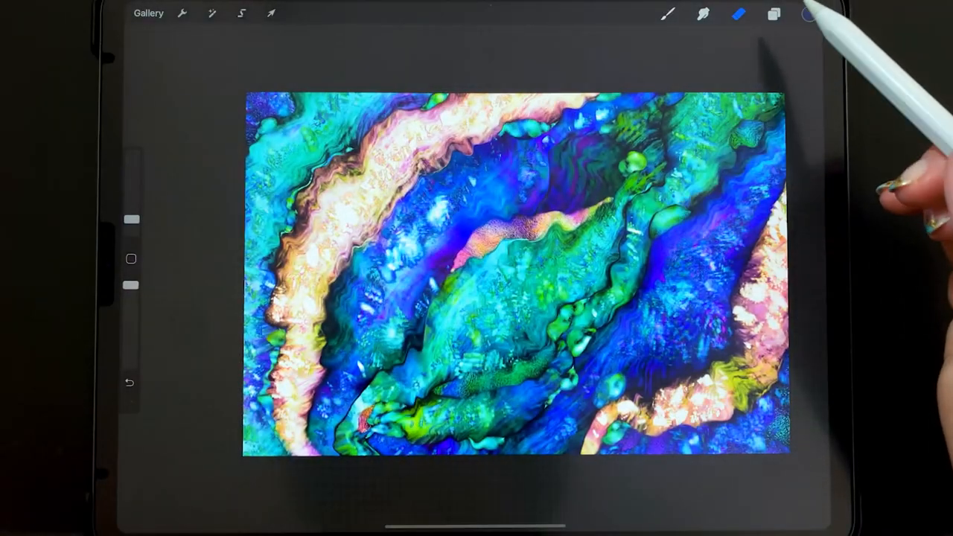
left_click(775, 13)
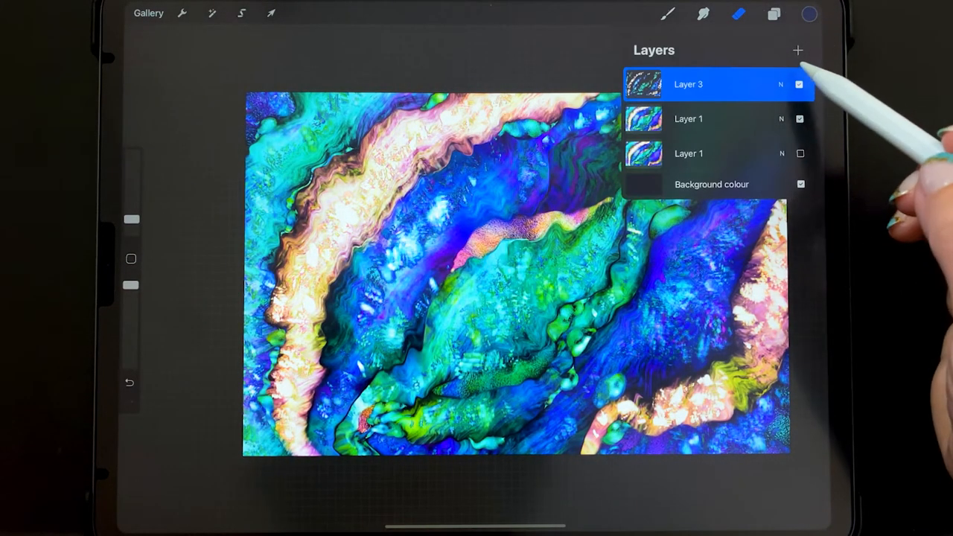
- Add a new top layer with the Glitter Flakes 1 Iridescent brush in teal for the green centre
left_click(773, 13)
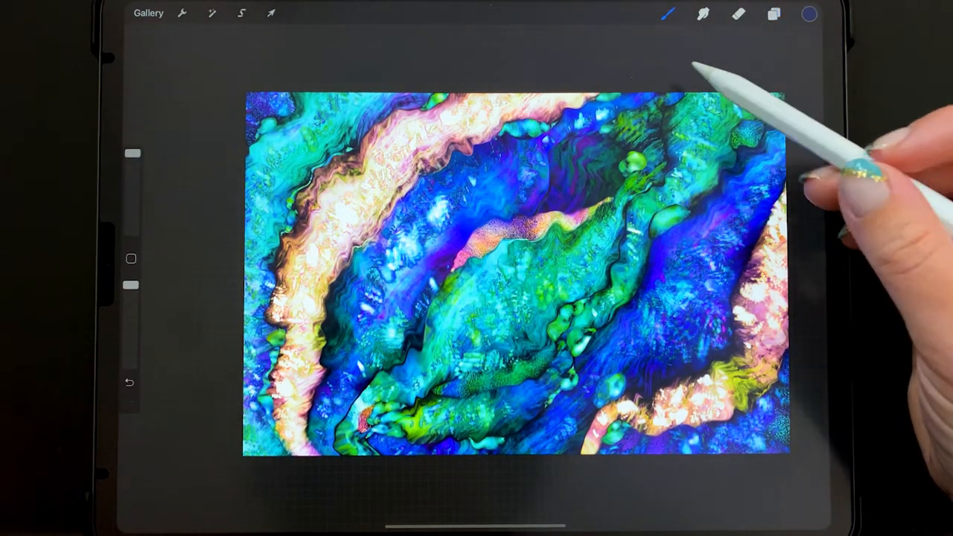
left_click(668, 14)
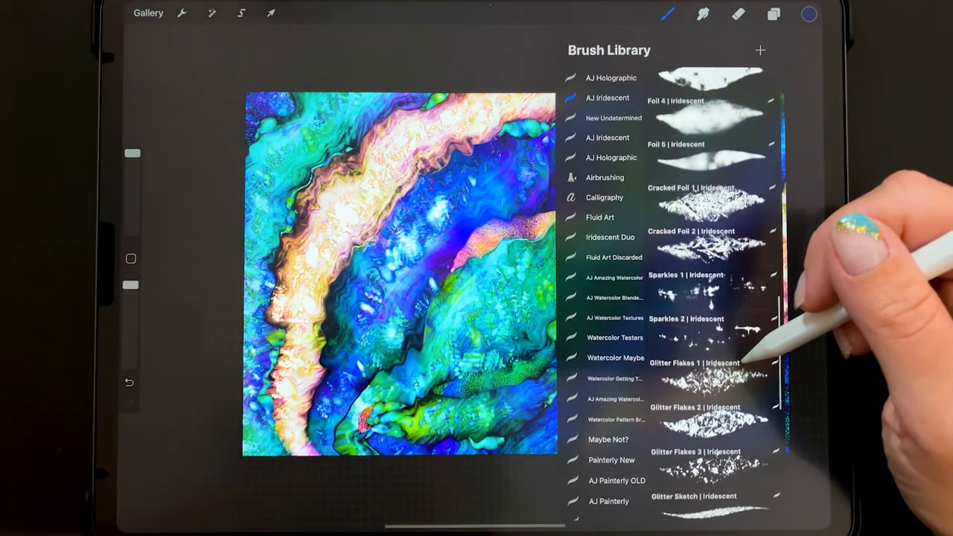
scroll("down", 3)
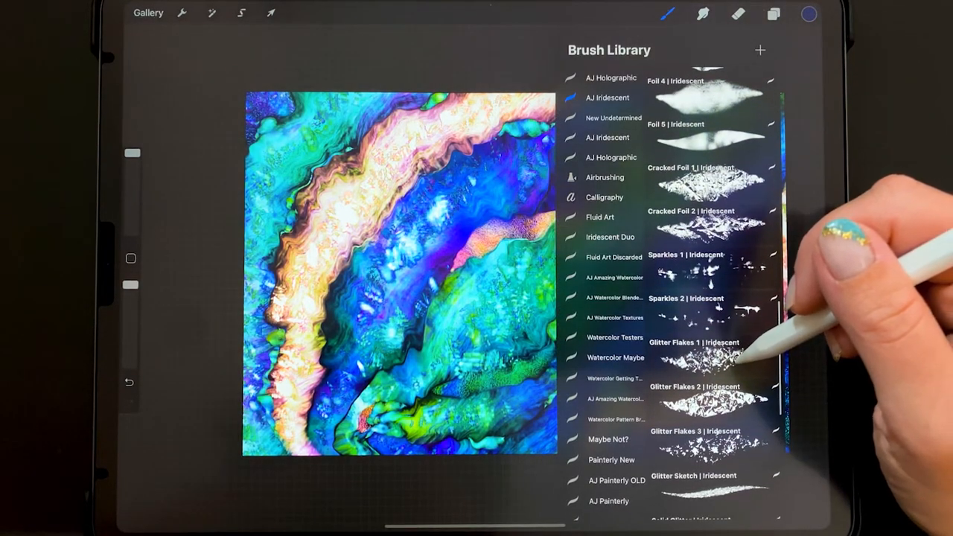
left_click(693, 342)
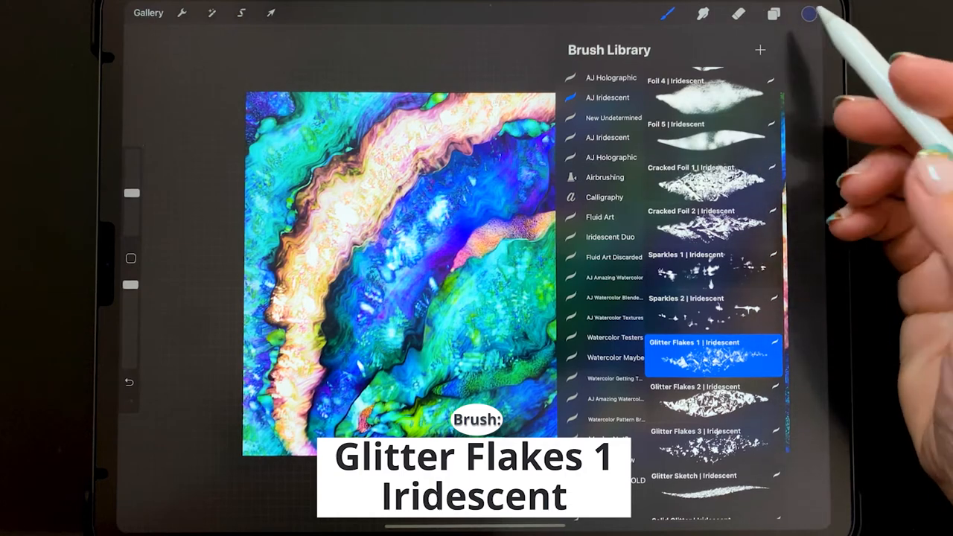
left_click(810, 13)
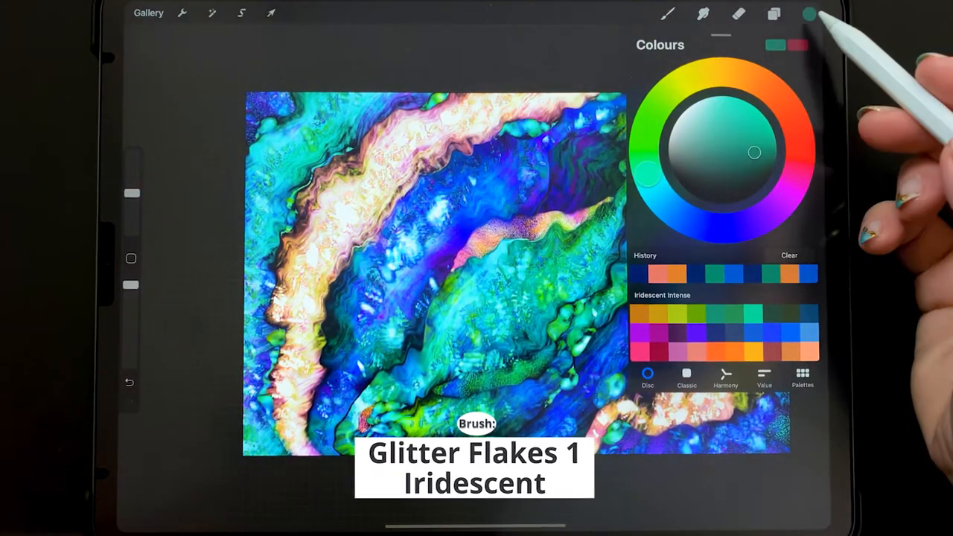
left_click(811, 13)
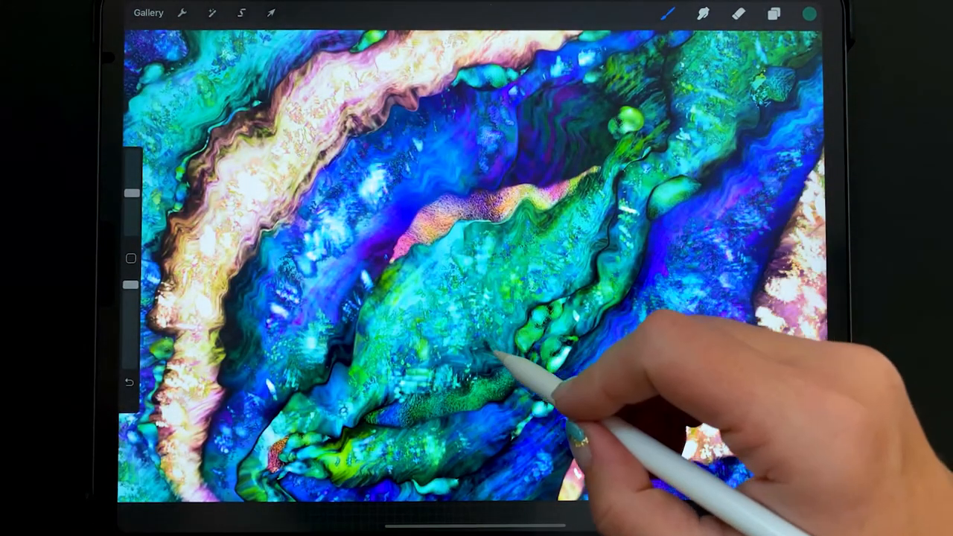
- Scatter teal flakes over the green band and coral glitter flakes along the pink ridge
left_click(810, 13)
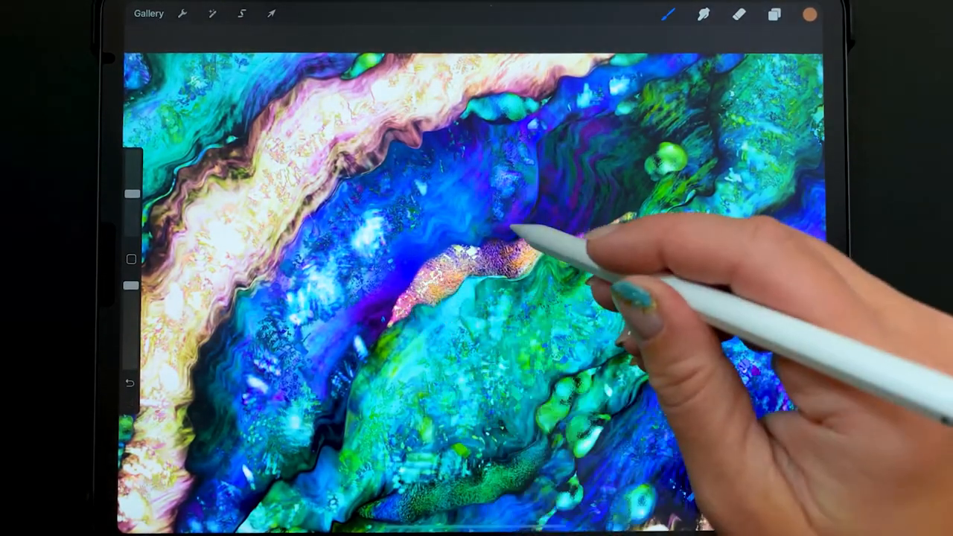
left_click_drag(536, 238, 626, 223)
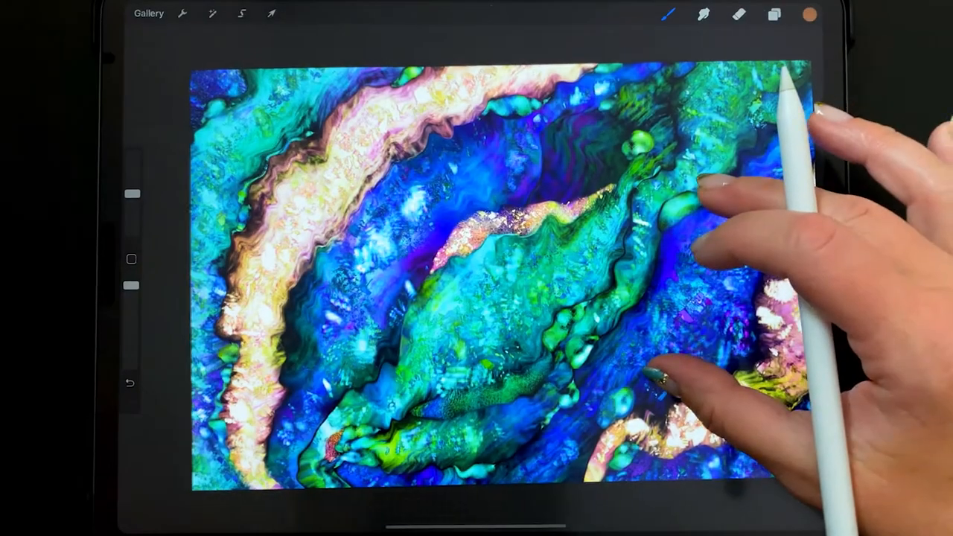
left_click(775, 14)
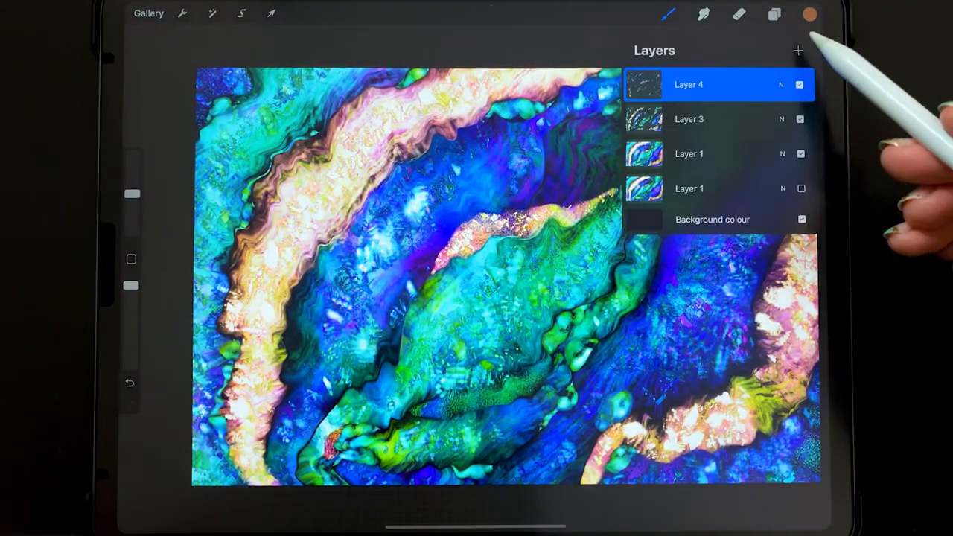
- Choose Mother Of Pearl Holo from the AJ Holographic brush set and bring up the colour picker
left_click(667, 14)
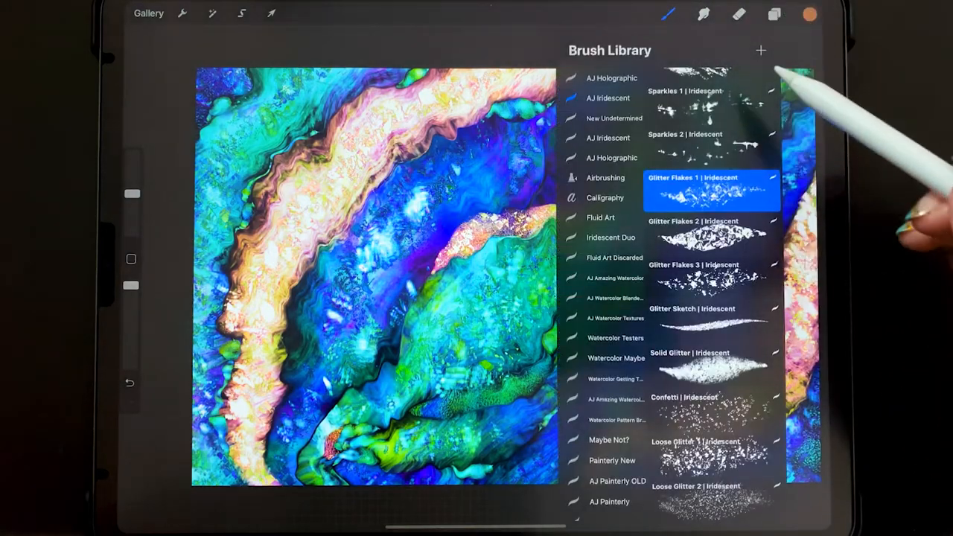
left_click(611, 77)
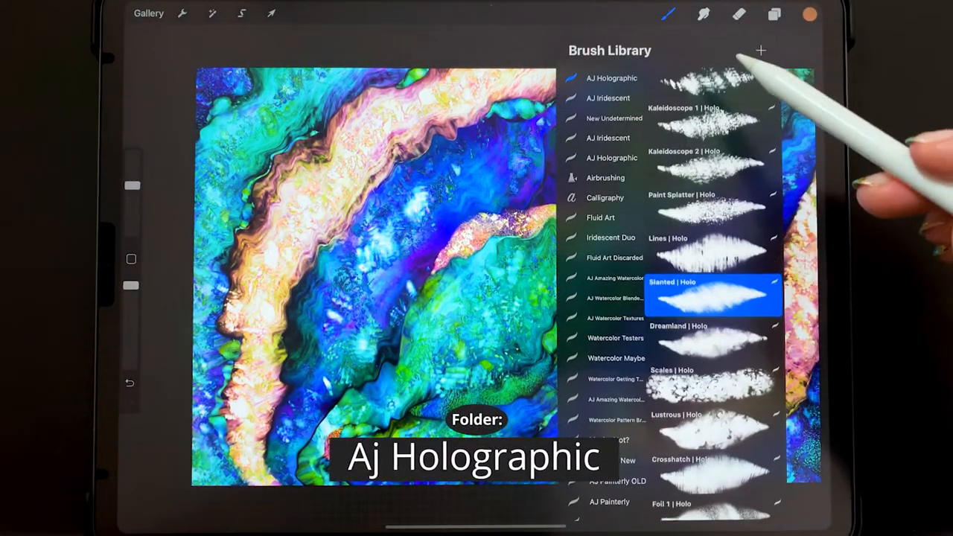
scroll("down", 3)
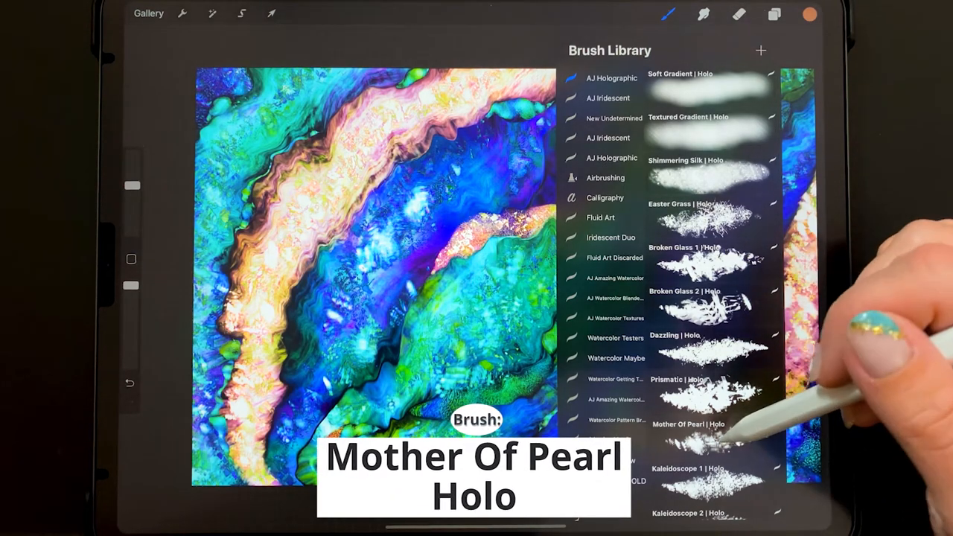
left_click(810, 15)
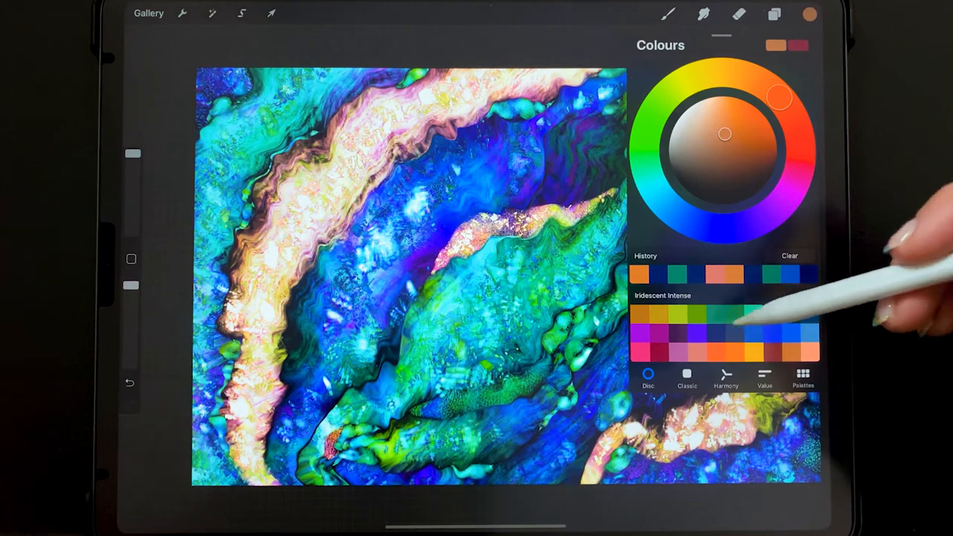